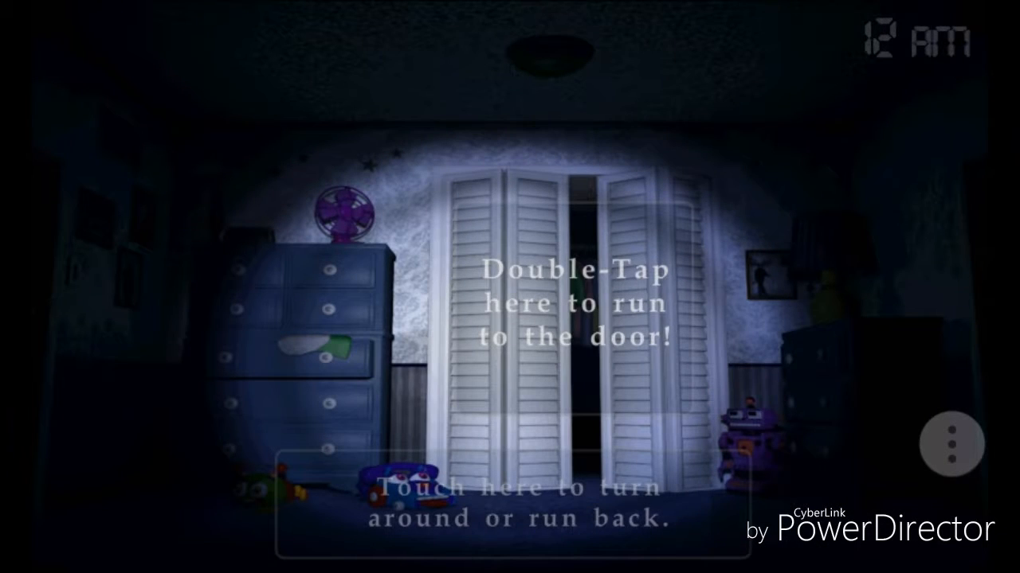
Run to the centre hallway door and the right-side door, checking each and returning to the bedroom
{"action": "double_click", "coordinate": [573, 303]}
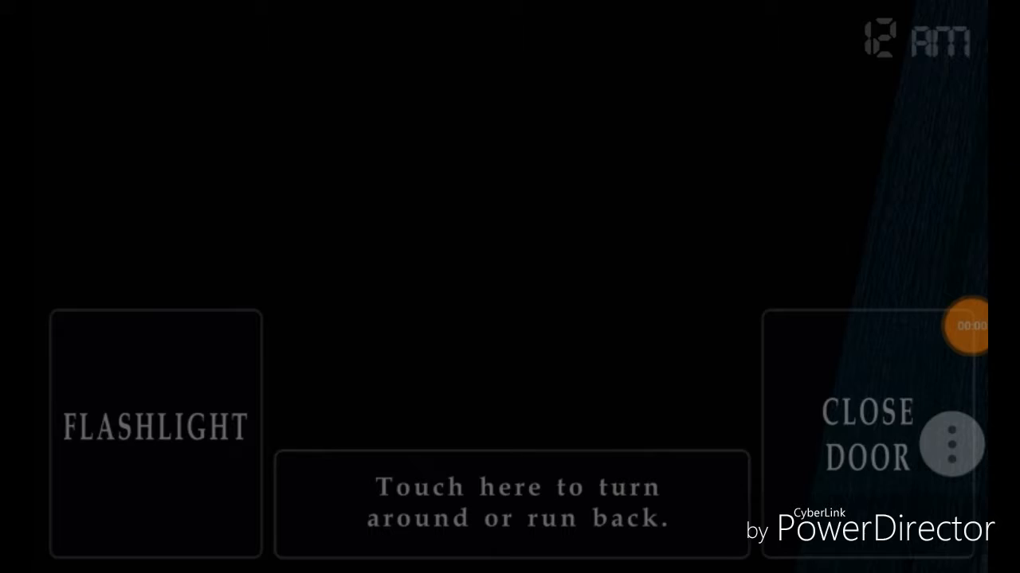
{"action": "left_click", "coordinate": [153, 428]}
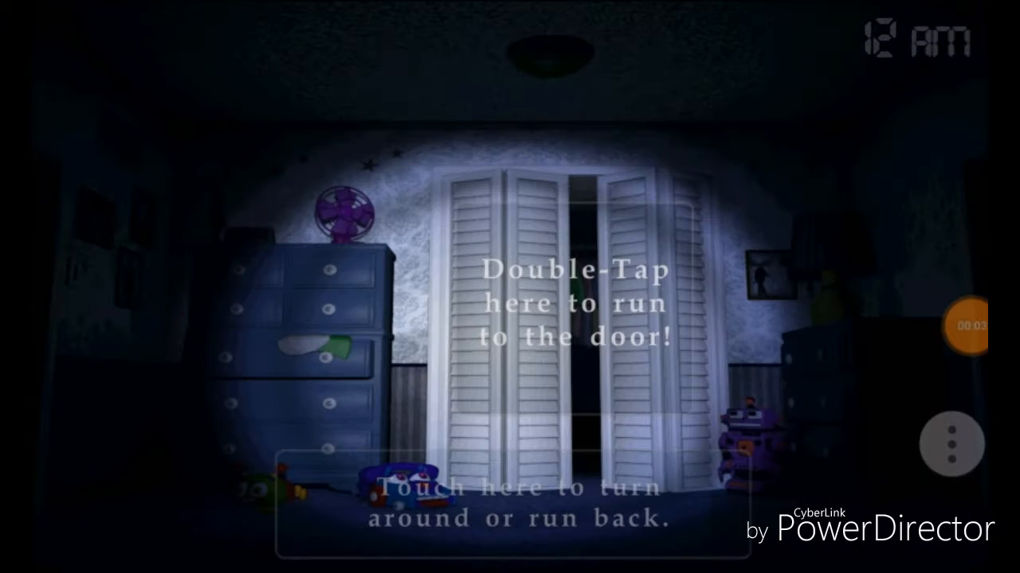
{"action": "double_click", "coordinate": [574, 303]}
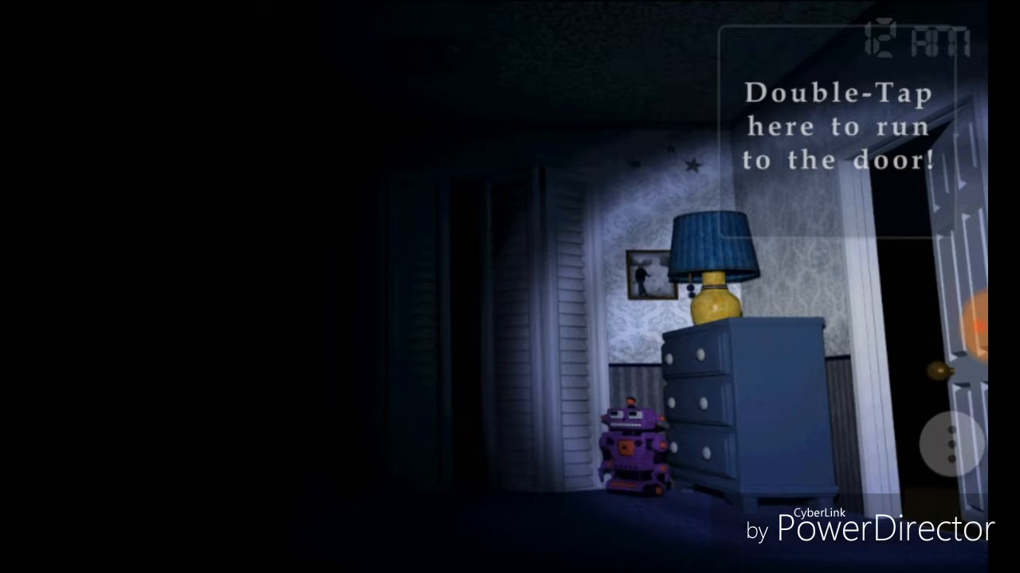
{"action": "double_click", "coordinate": [837, 127]}
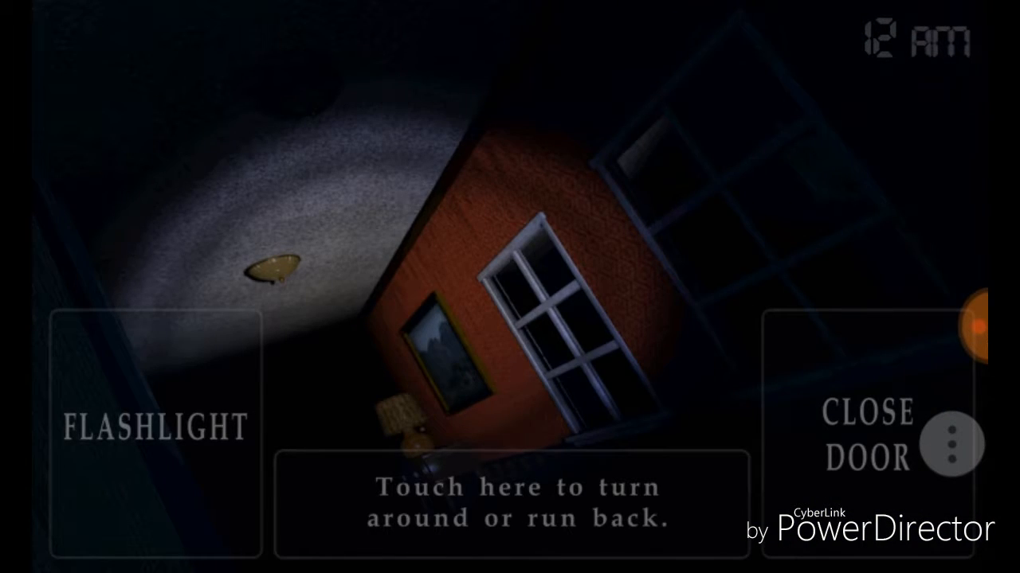
{"action": "left_click", "coordinate": [522, 501]}
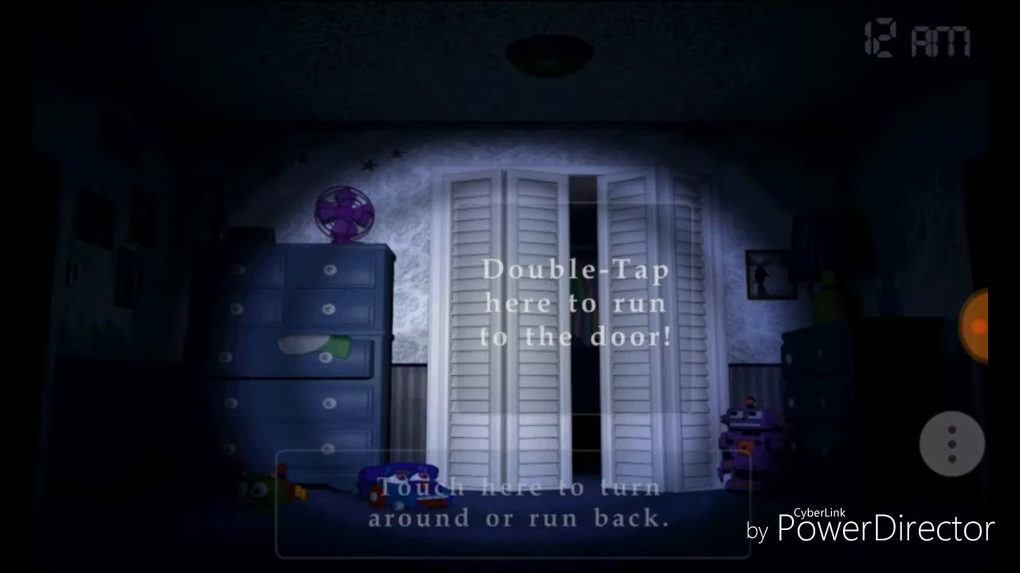
Check the doors again and run to the left-side hallway door as the clock reaches 1 AM
{"action": "double_click", "coordinate": [577, 310]}
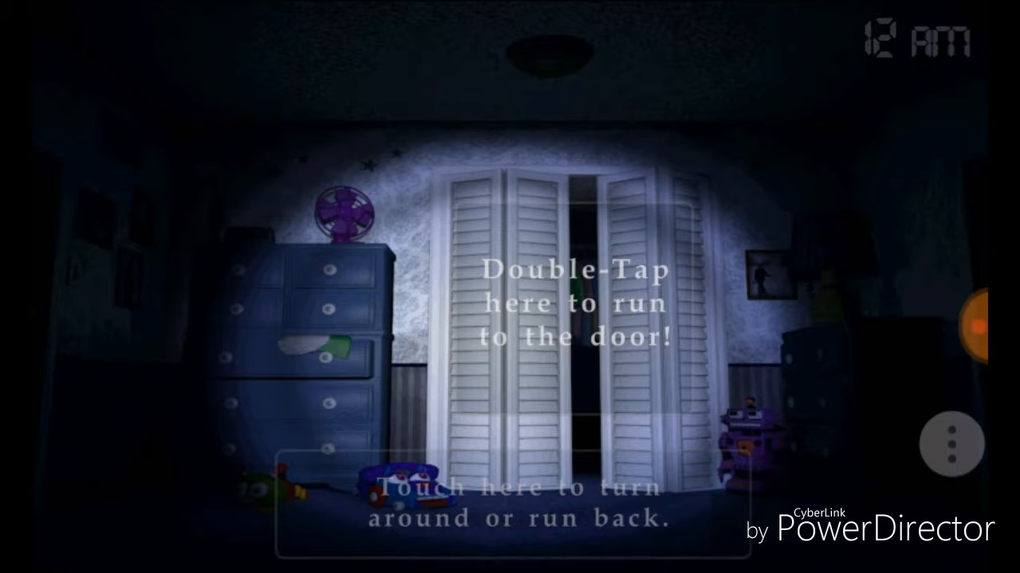
{"action": "double_click", "coordinate": [574, 303]}
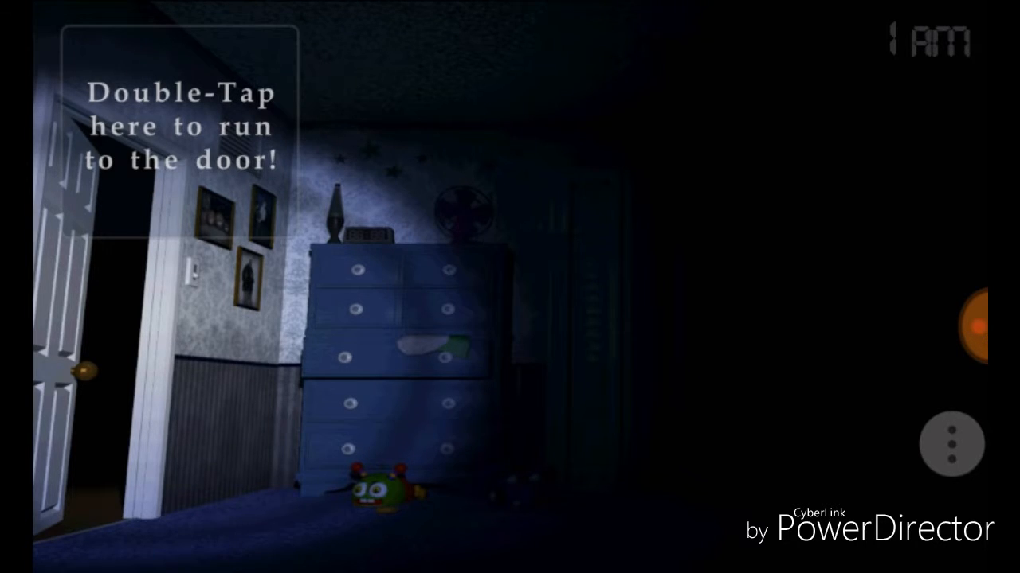
{"action": "double_click", "coordinate": [179, 130]}
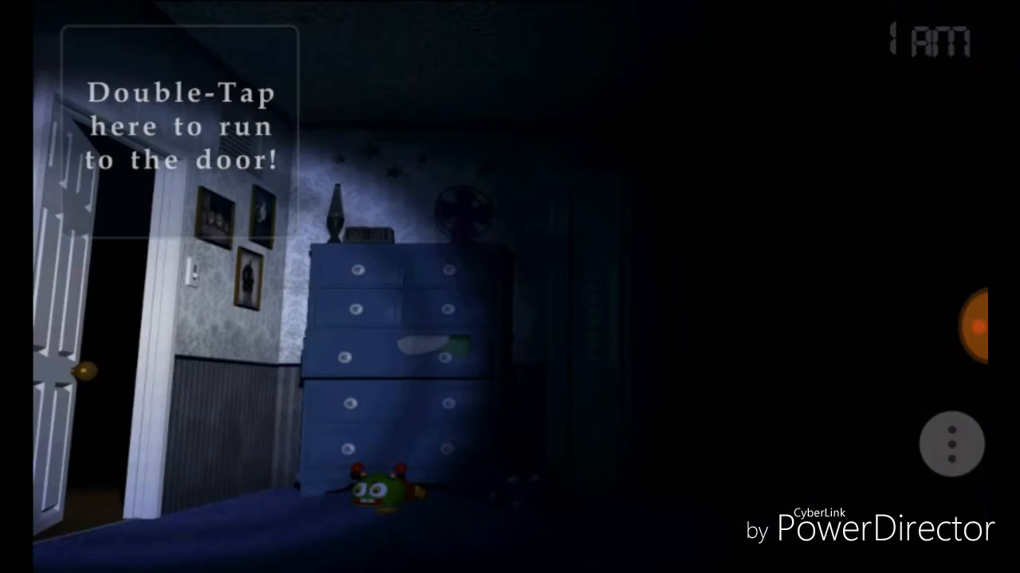
{"action": "double_click", "coordinate": [183, 131]}
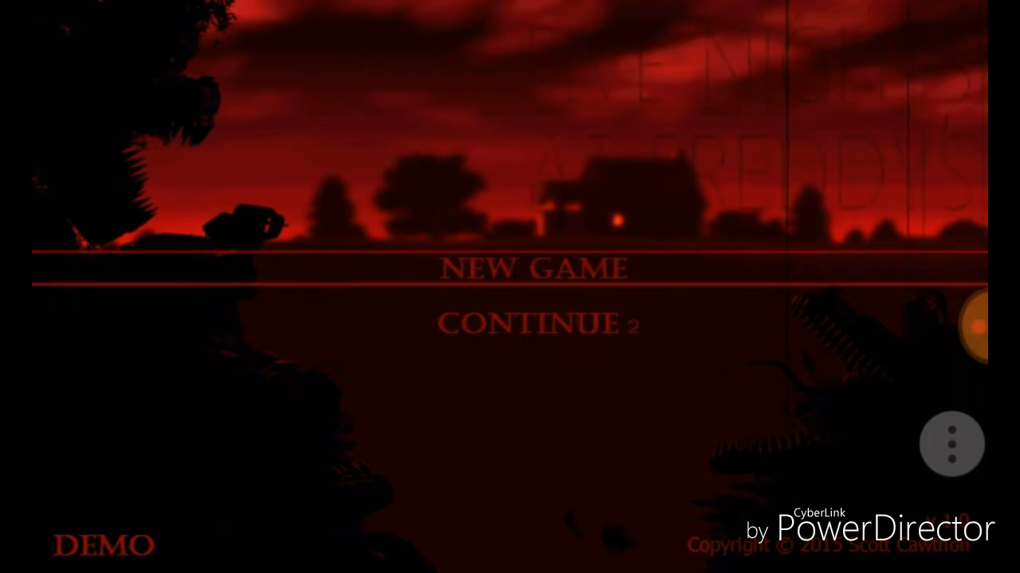
Continue night 2 from the title screen
{"action": "left_click", "coordinate": [529, 325]}
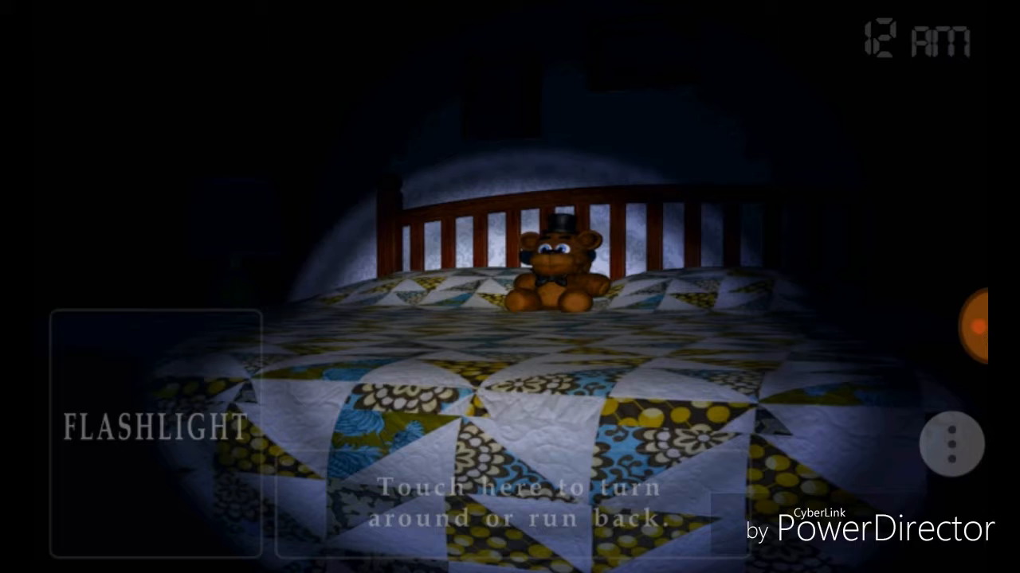
Run to the hallway door twice, turning around to check the bed between visits
{"action": "left_click", "coordinate": [523, 502]}
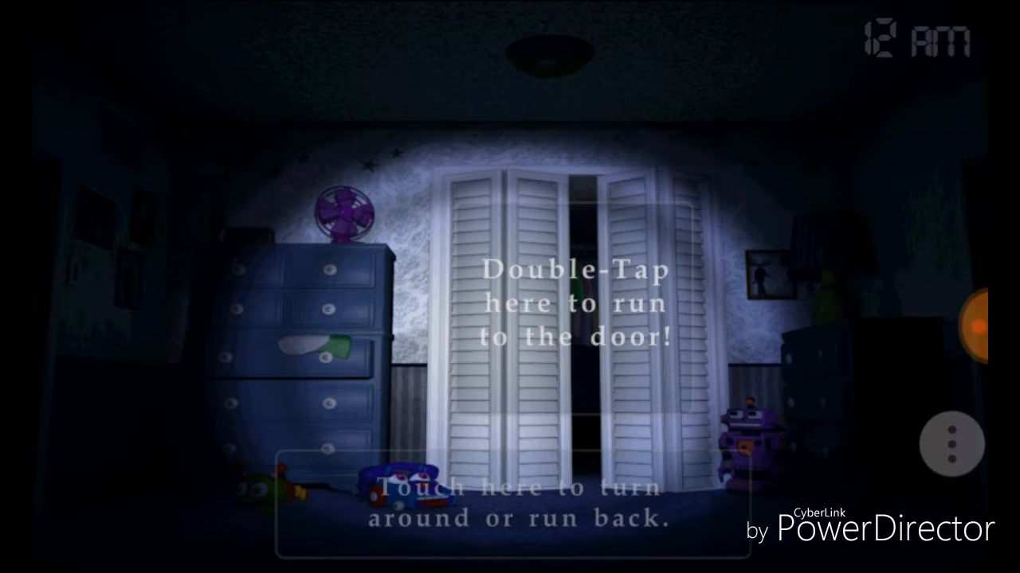
{"action": "double_click", "coordinate": [574, 311]}
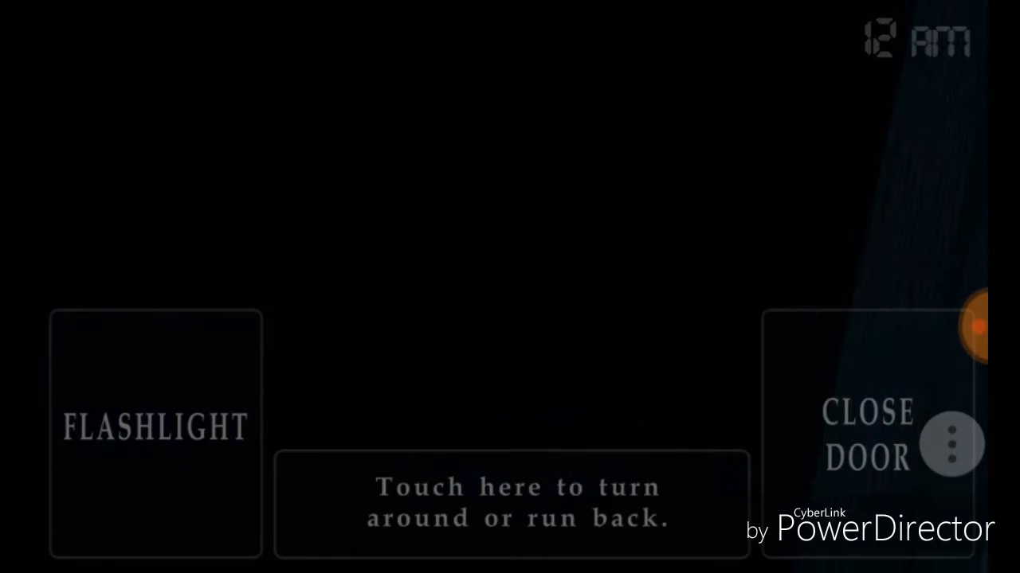
{"action": "left_click", "coordinate": [153, 430]}
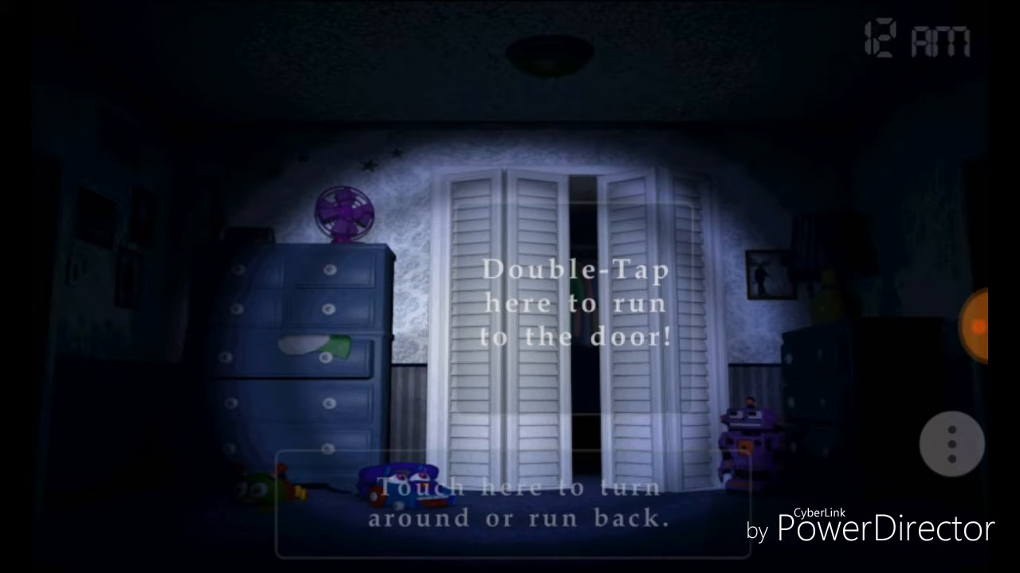
{"action": "double_click", "coordinate": [577, 316]}
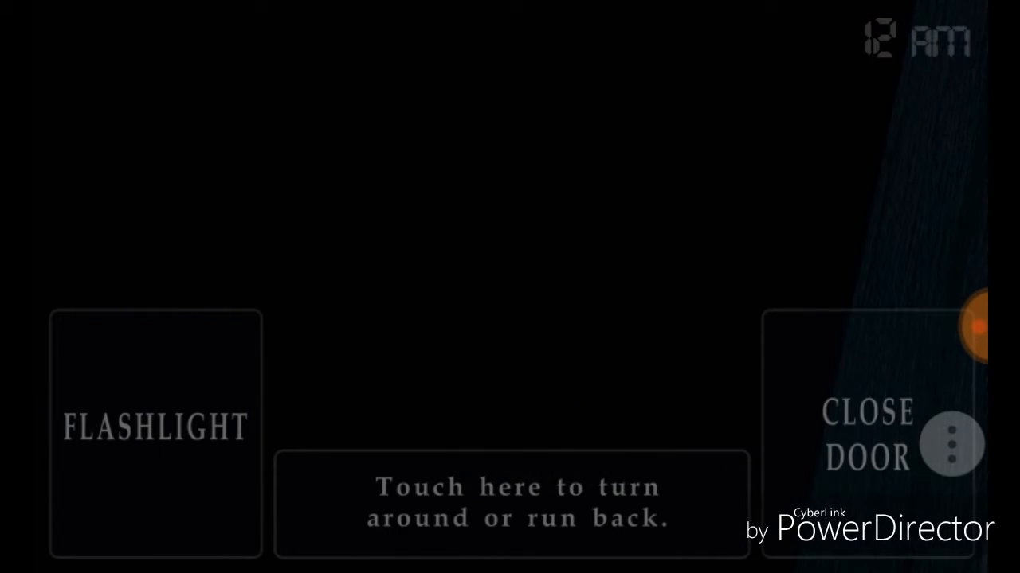
{"action": "left_click", "coordinate": [868, 433]}
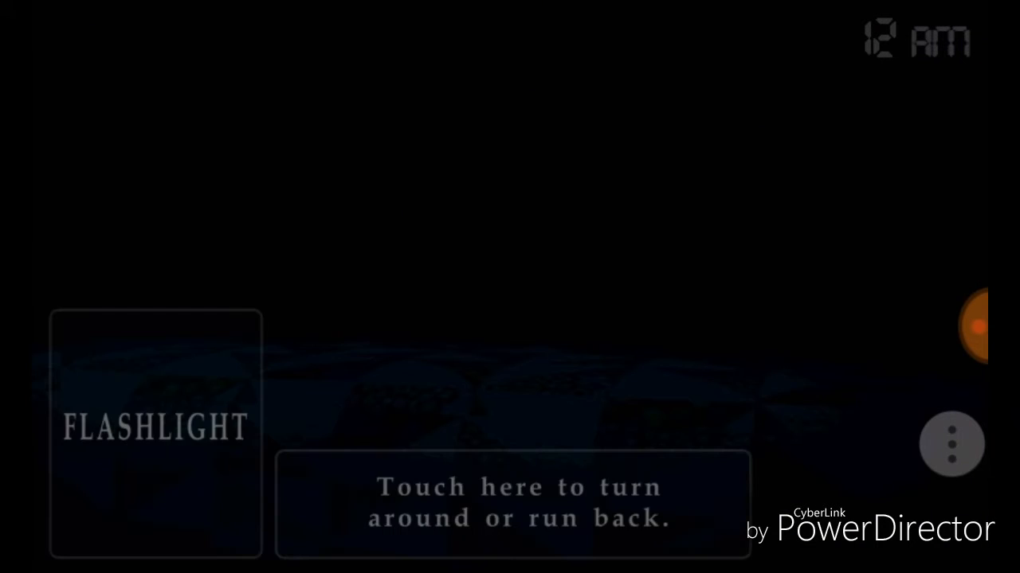
{"action": "left_click", "coordinate": [156, 430]}
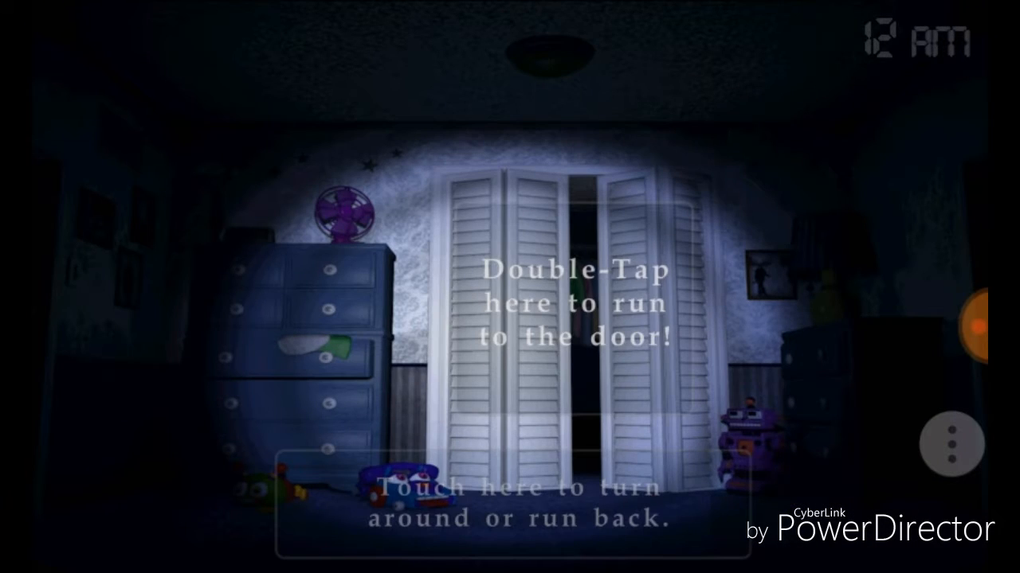
Run to the closet, shine the flashlight inside, and turn around to check the bed
{"action": "double_click", "coordinate": [574, 302]}
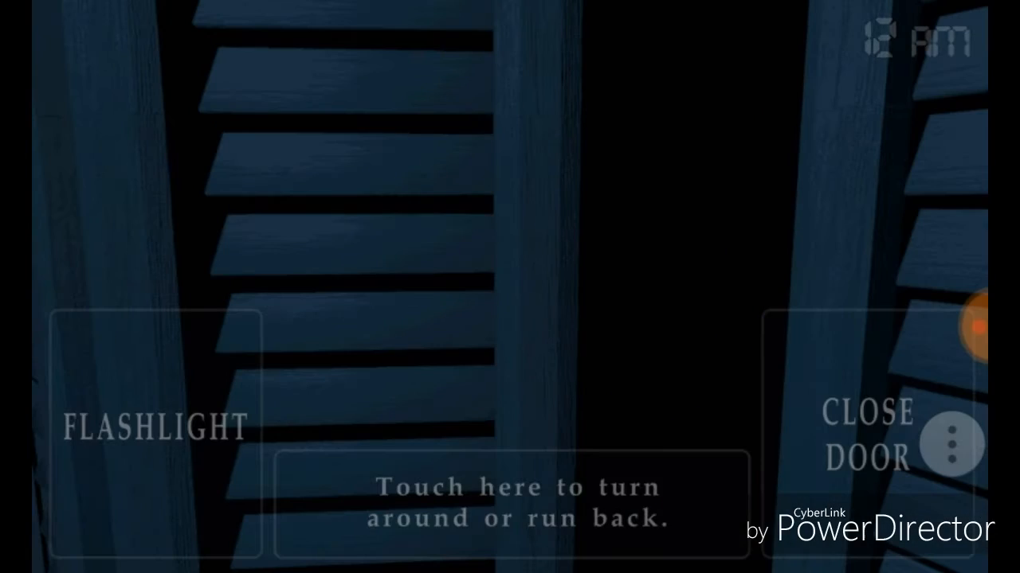
{"action": "left_click", "coordinate": [157, 431]}
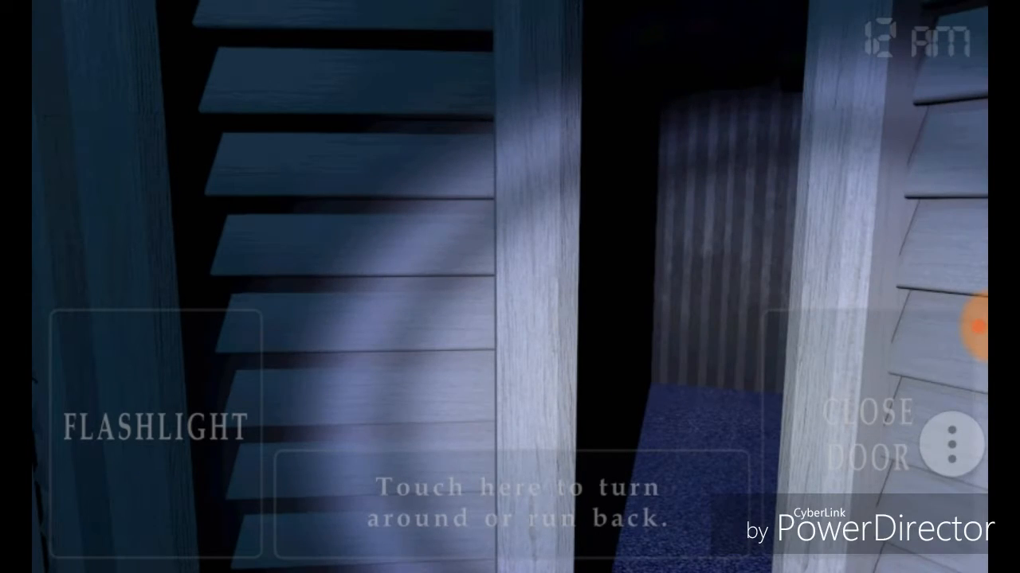
{"action": "left_click", "coordinate": [517, 501]}
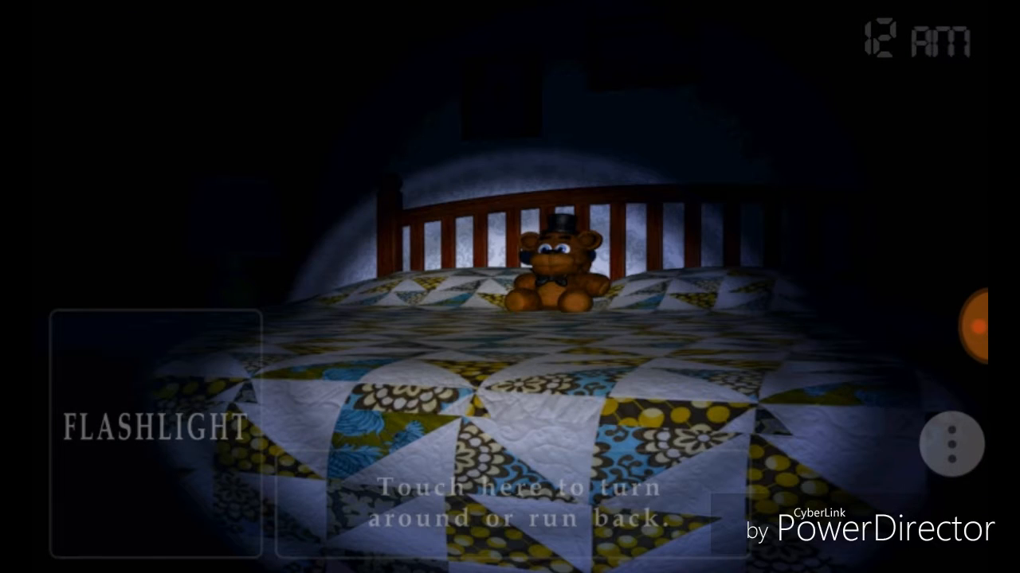
{"action": "left_click", "coordinate": [517, 502]}
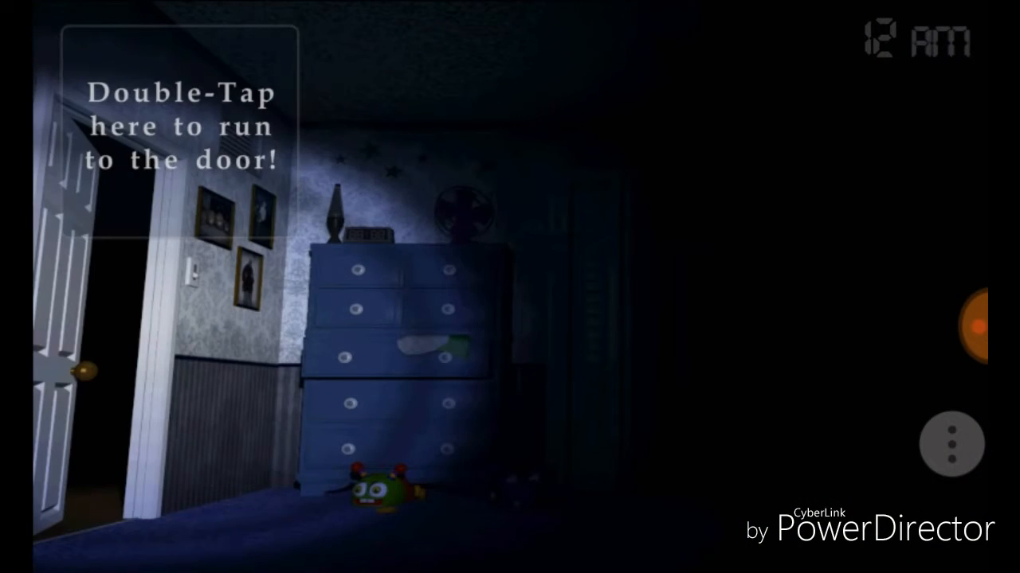
Look back toward the closet and run to the left hallway door at 1 AM
{"action": "double_click", "coordinate": [178, 127]}
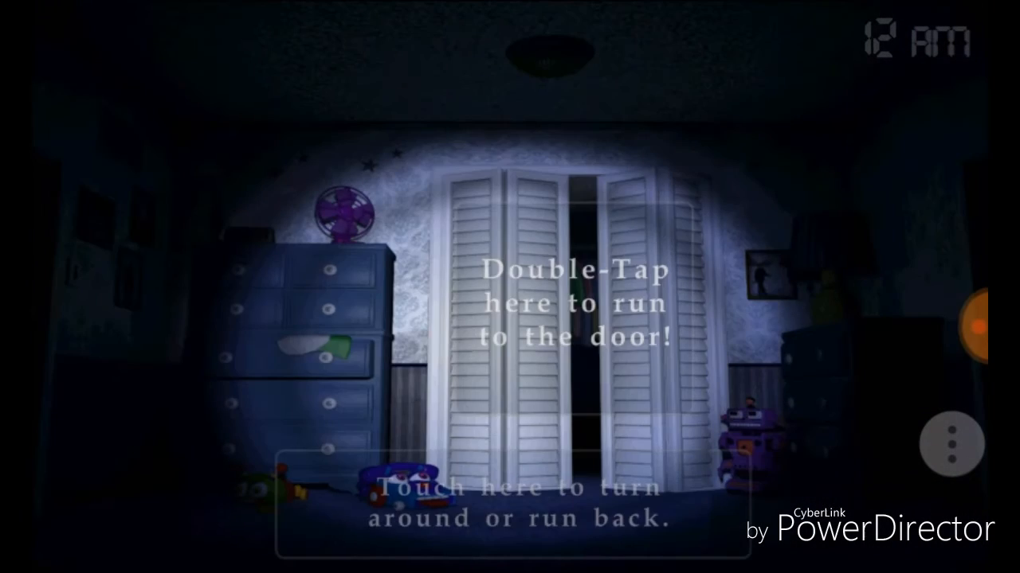
{"action": "double_click", "coordinate": [576, 306]}
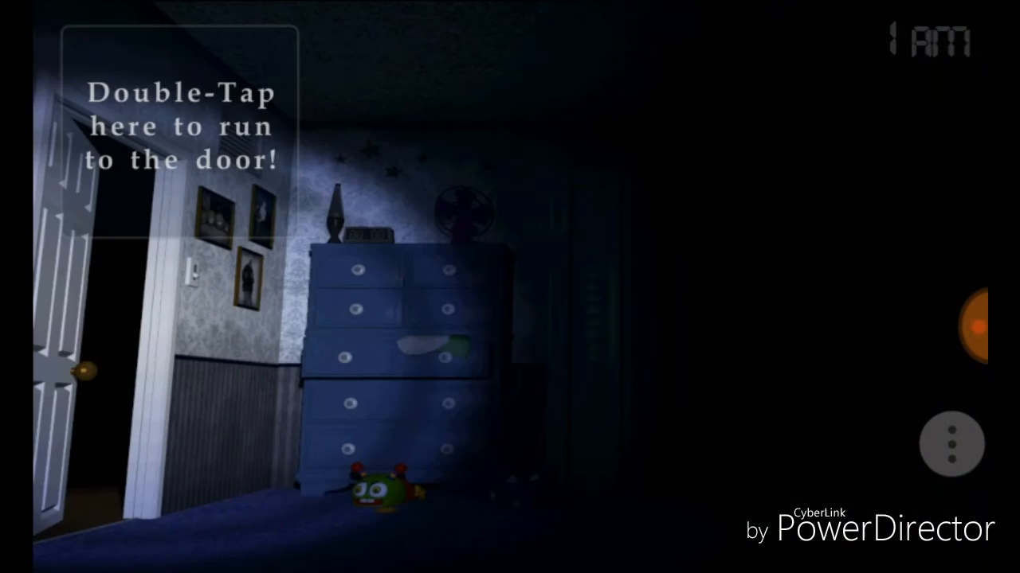
{"action": "double_click", "coordinate": [178, 130]}
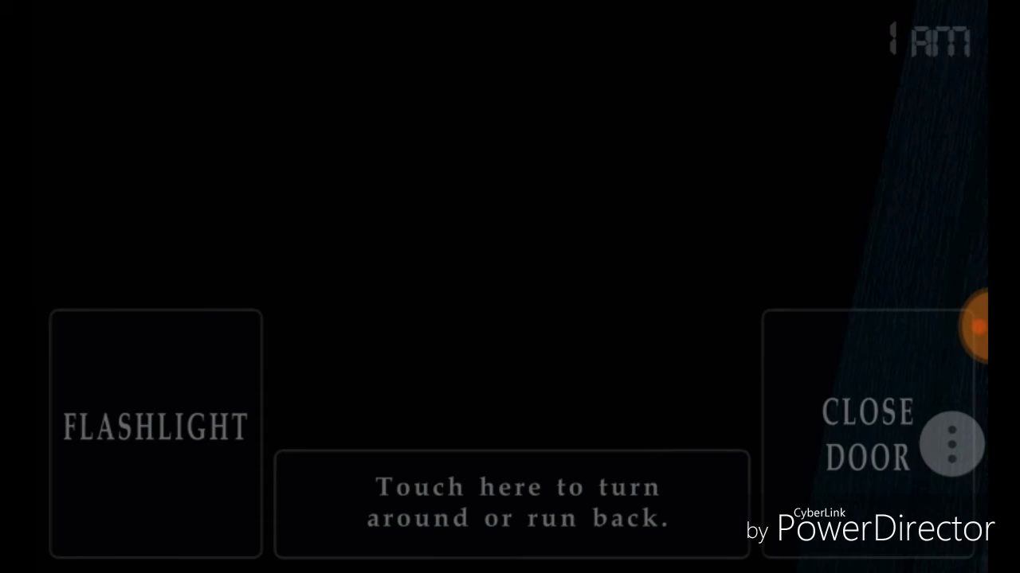